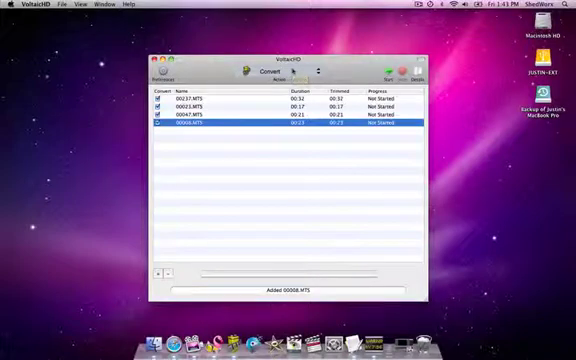
Open VoltaicHD's General preferences, showing output saved to the Desktop
{"action": "left_click", "coordinate": [268, 70]}
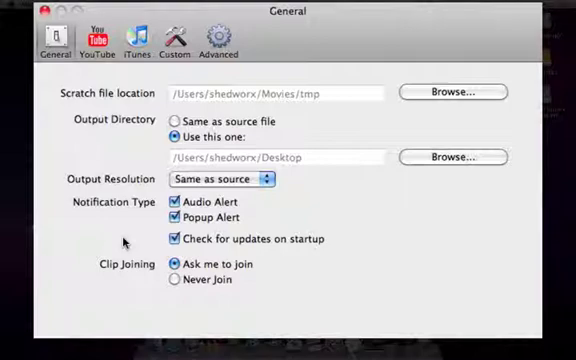
{"action": "mouse_move", "coordinate": [128, 268]}
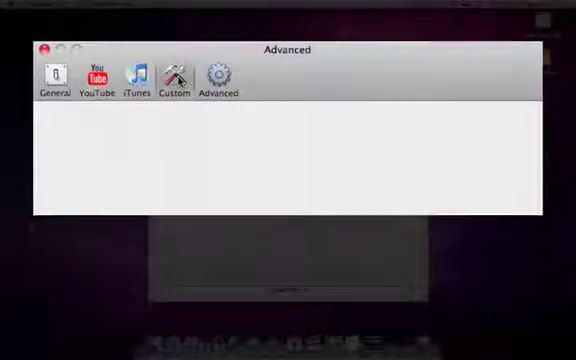
Show QuickTime Movie video settings for the Custom format, using Apple ProRes 422 compression
{"action": "left_click", "coordinate": [175, 78]}
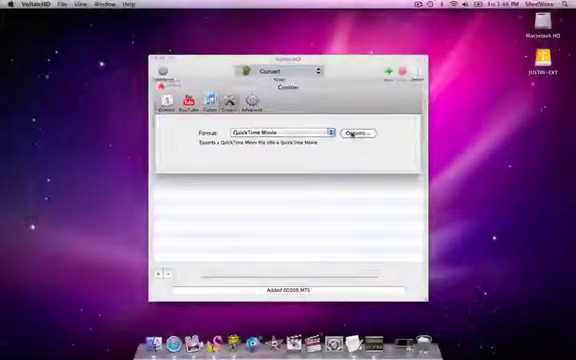
{"action": "left_click", "coordinate": [360, 133]}
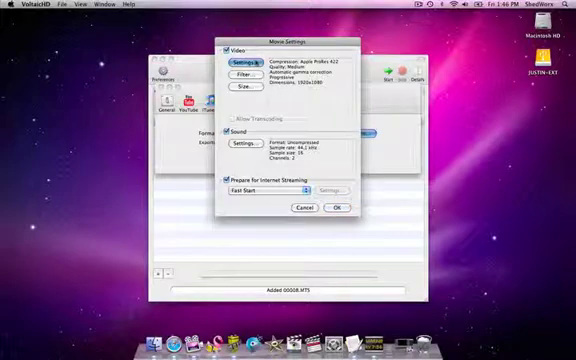
{"action": "left_click", "coordinate": [239, 60]}
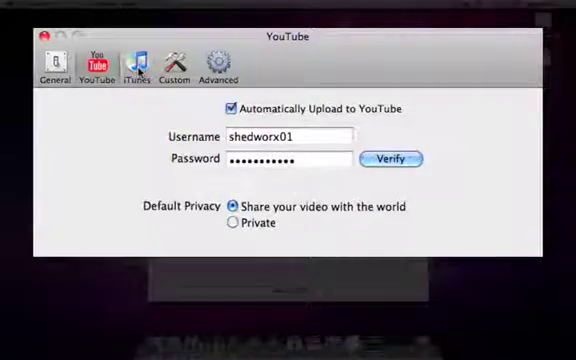
Show iTunes preferences with alternate save location and automatic sending both unchecked
{"action": "left_click", "coordinate": [132, 69]}
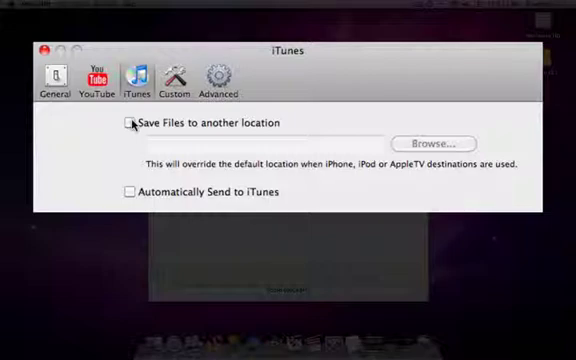
{"action": "mouse_move", "coordinate": [128, 169]}
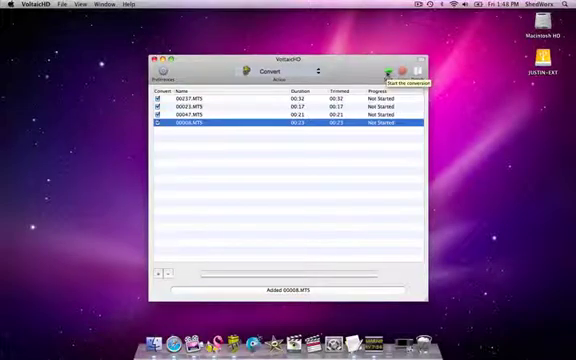
Start the batch so the first MTS clip converts and three stay queued
{"action": "left_click", "coordinate": [398, 67]}
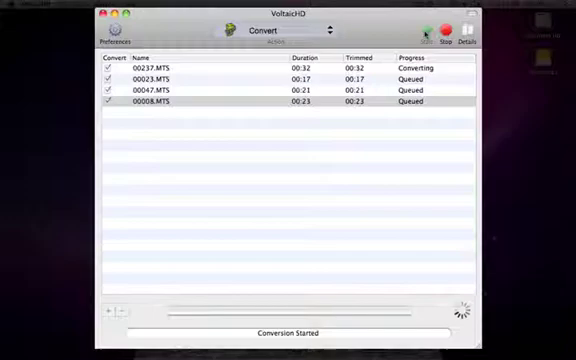